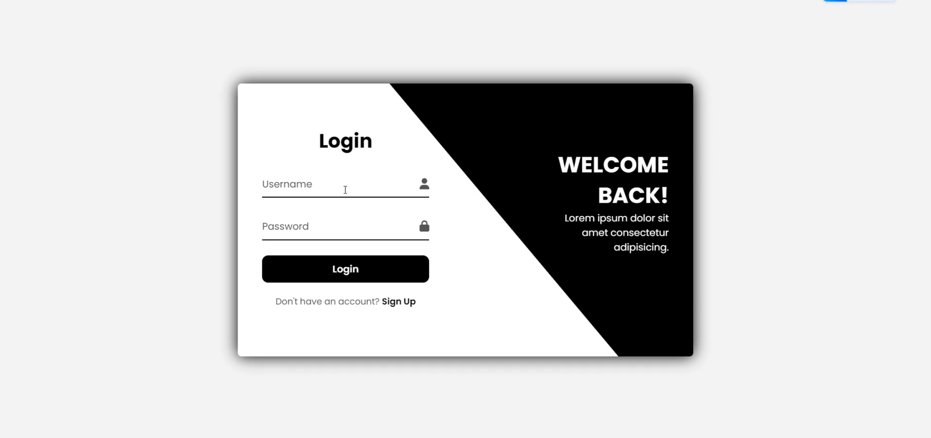
Step: Enter 'CodeVerseLab' as the login form's username
click(345, 190)
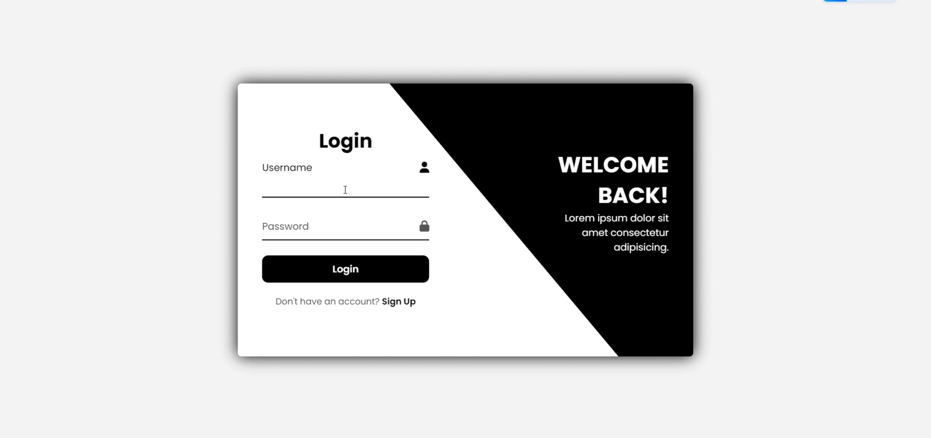
text(Code)
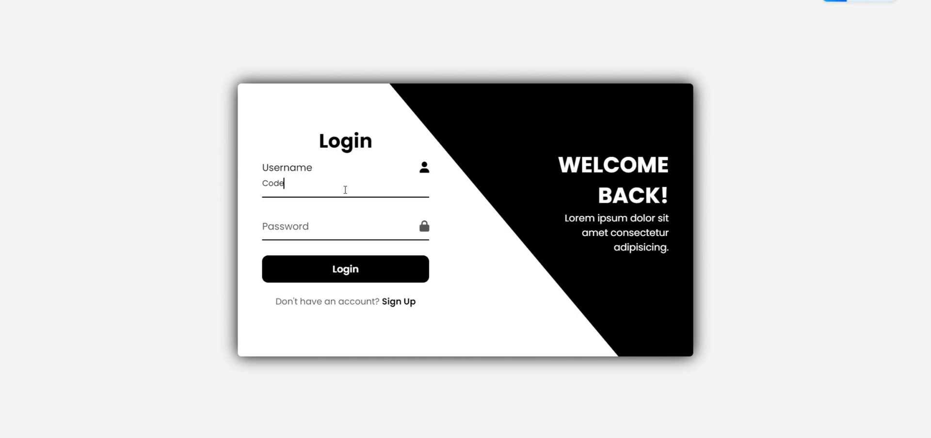
text(VerseLab)
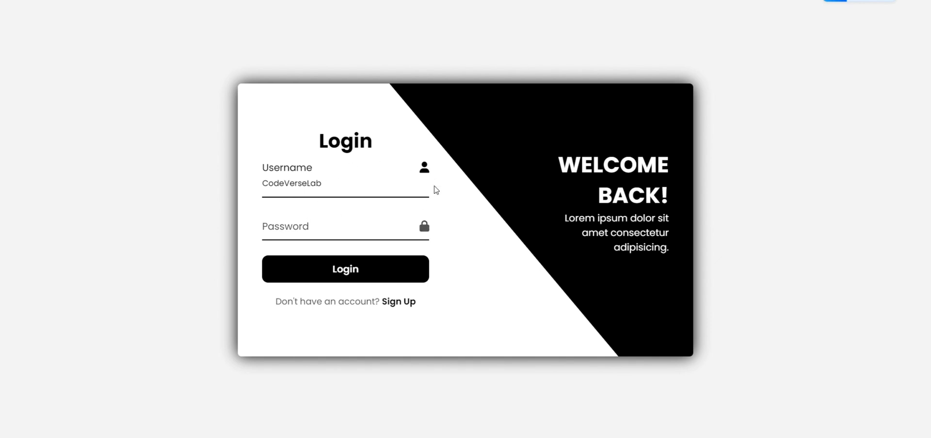
mouse_move(408, 302)
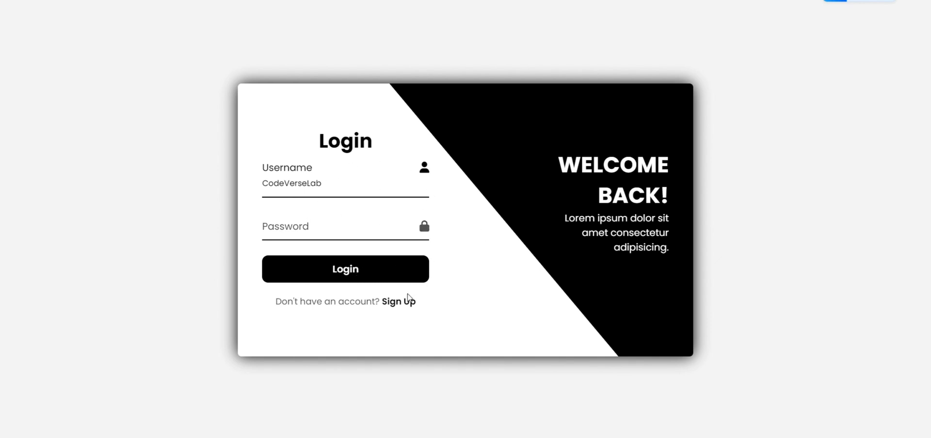
Step: Slide to the sign-up form, focus its Email field, then slide back to login
click(399, 302)
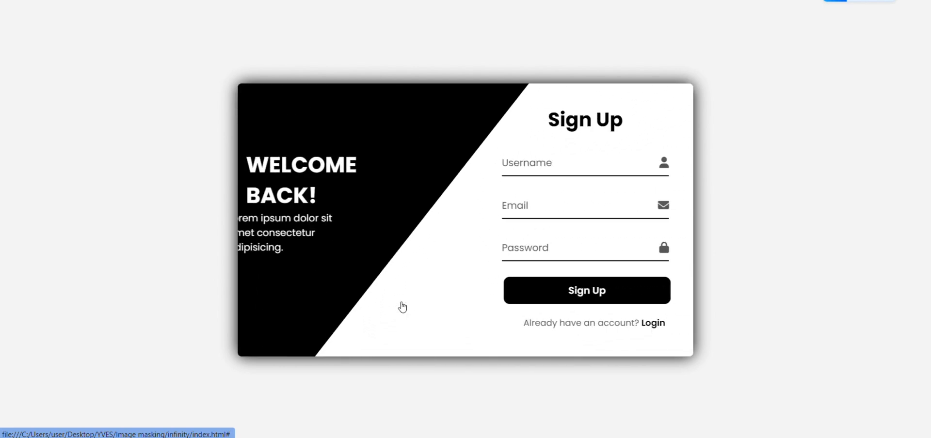
click(567, 165)
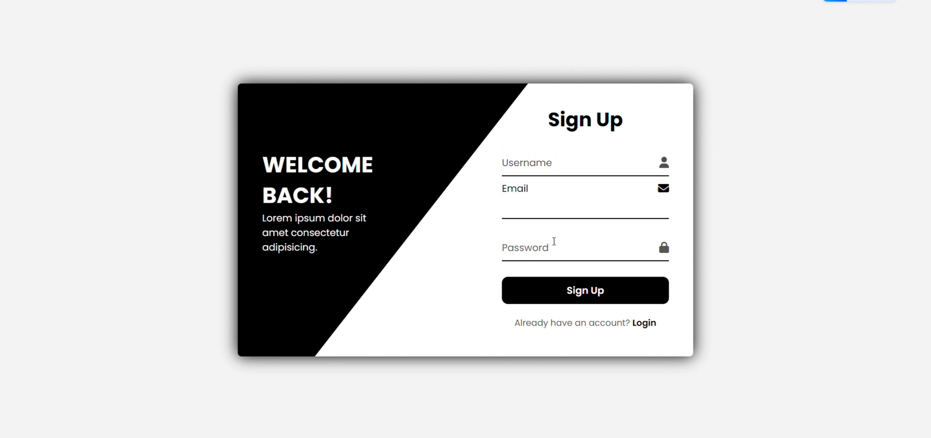
mouse_move(644, 323)
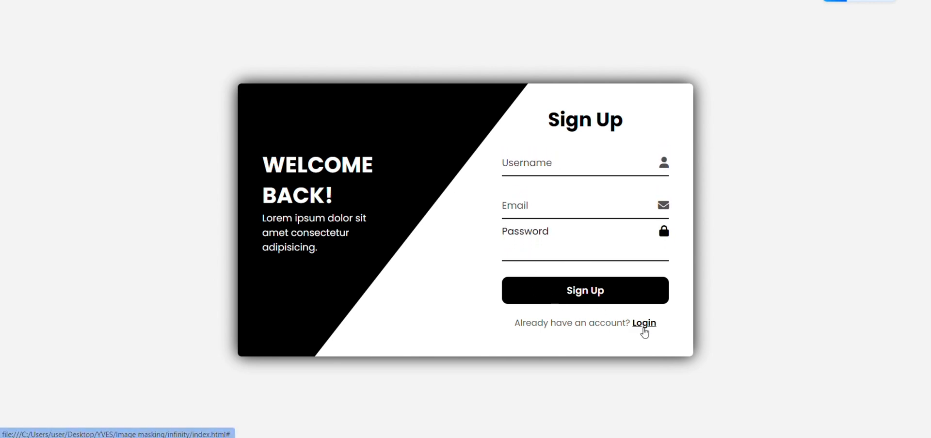
click(644, 323)
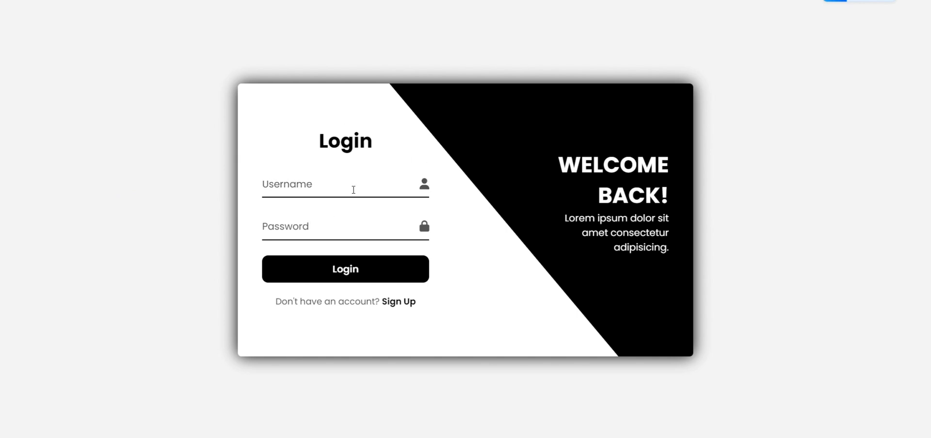
Step: Toggle the sliding panel to sign-up, back to login, and to sign-up again
click(399, 301)
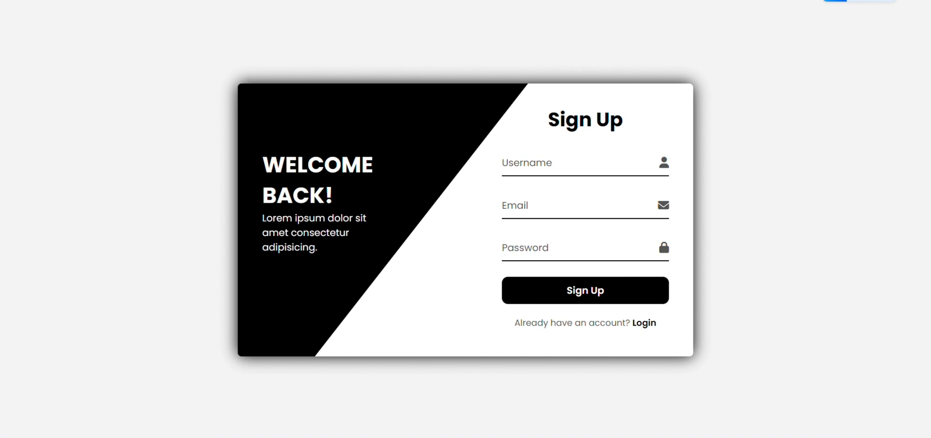
click(643, 323)
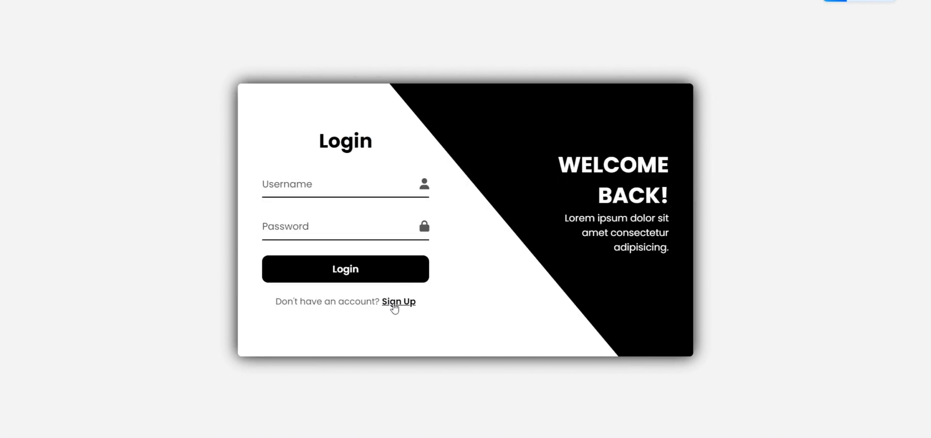
click(398, 302)
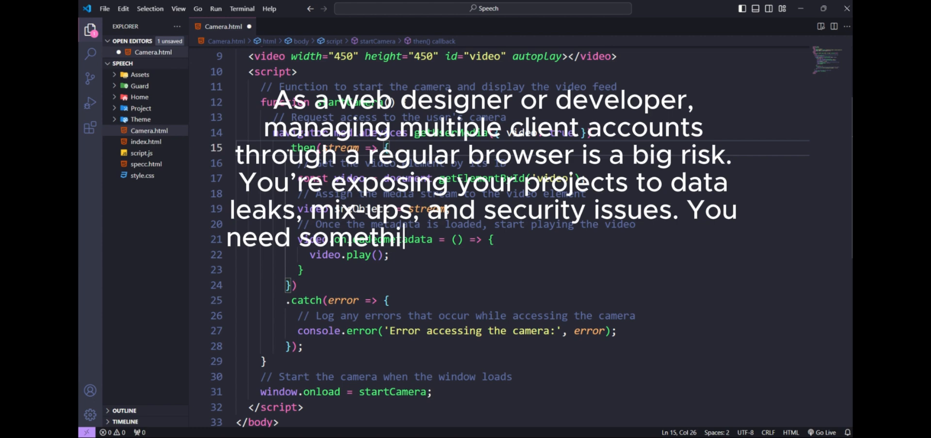
text(better—something that's smarter,)
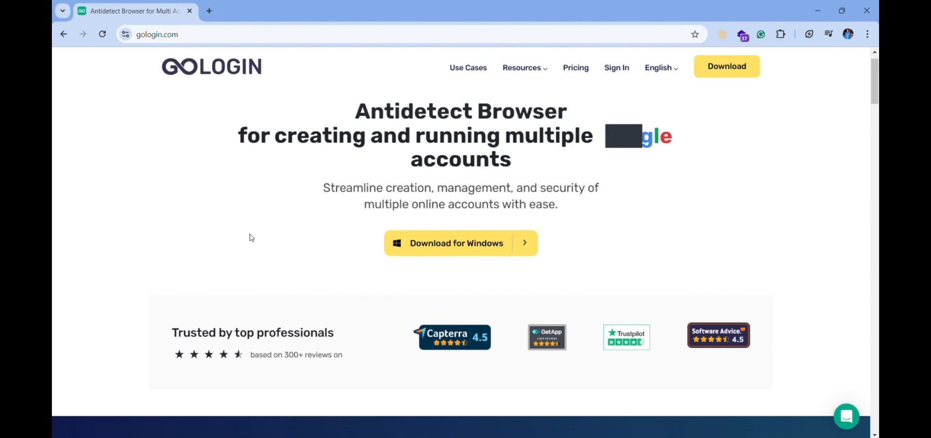
Step: Scroll the gologin.com homepage through the fingerprint, anti-detect, Orbita and Advantages sections
scroll(down, 3)
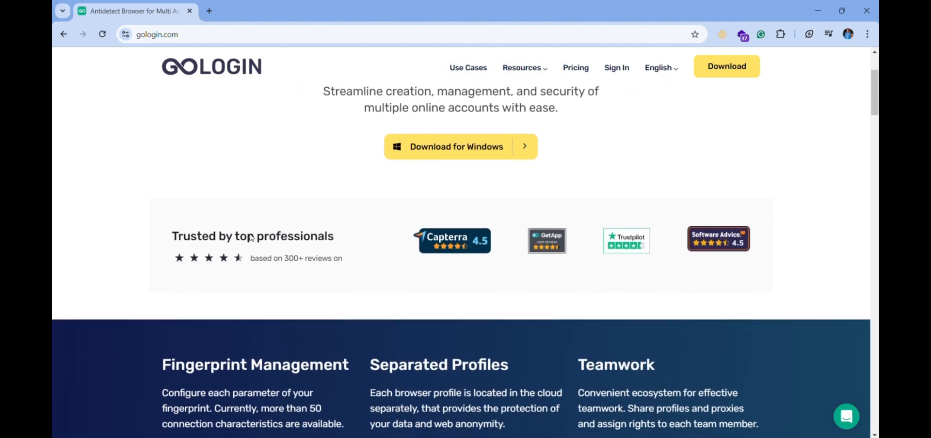
scroll(down, 3)
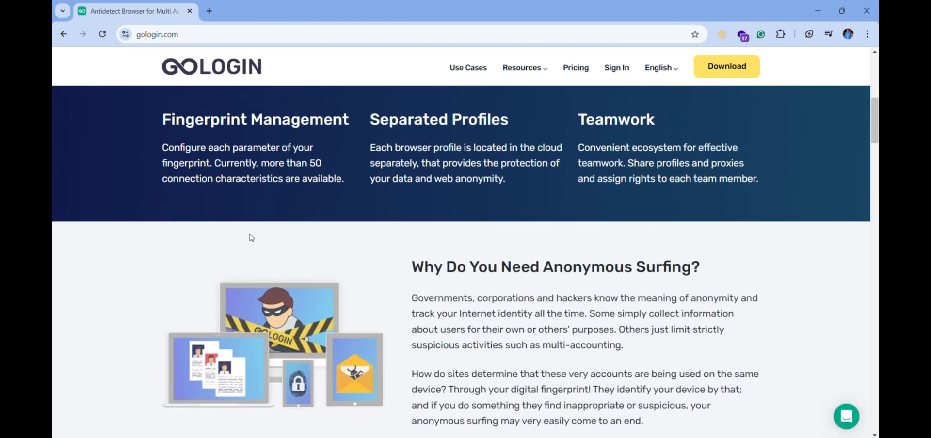
scroll(up, 3)
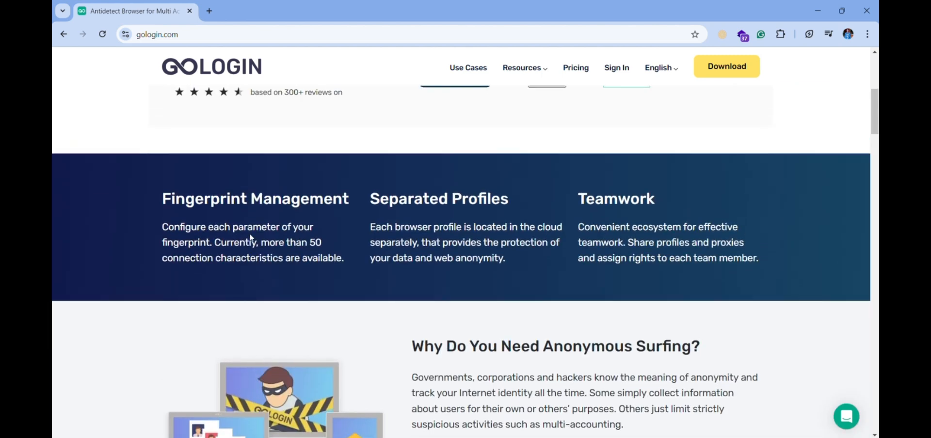
scroll(down, 3)
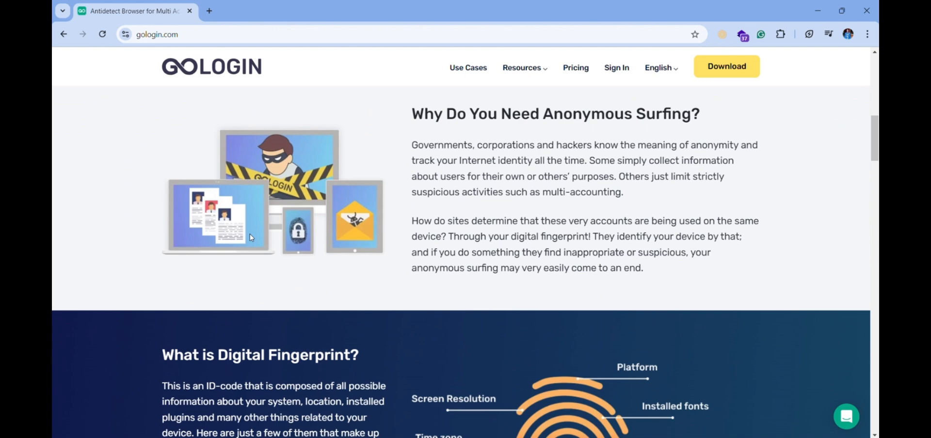
scroll(down, 3)
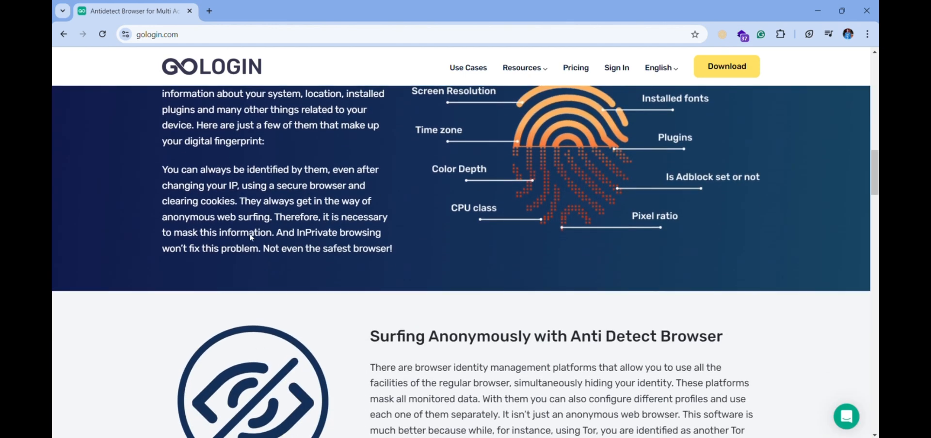
scroll(down, 3)
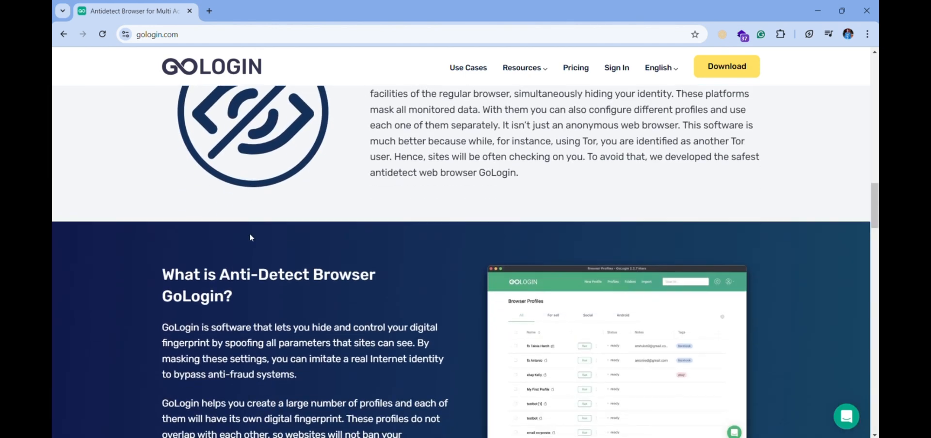
scroll(down, 3)
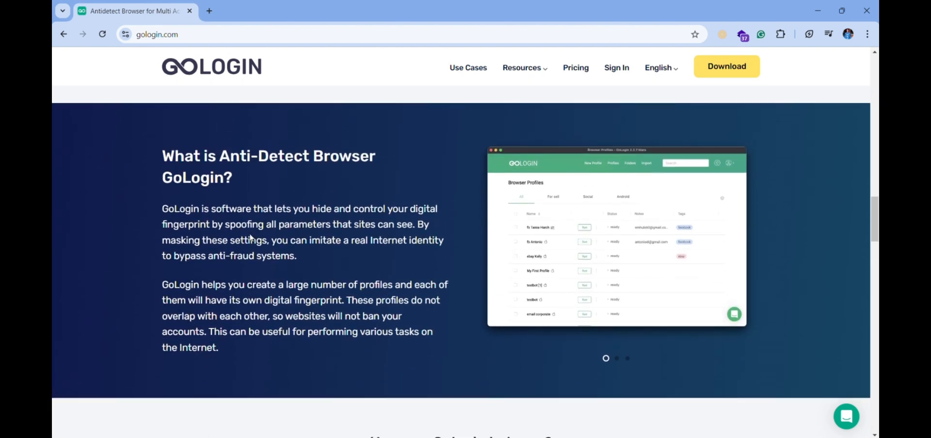
scroll(down, 3)
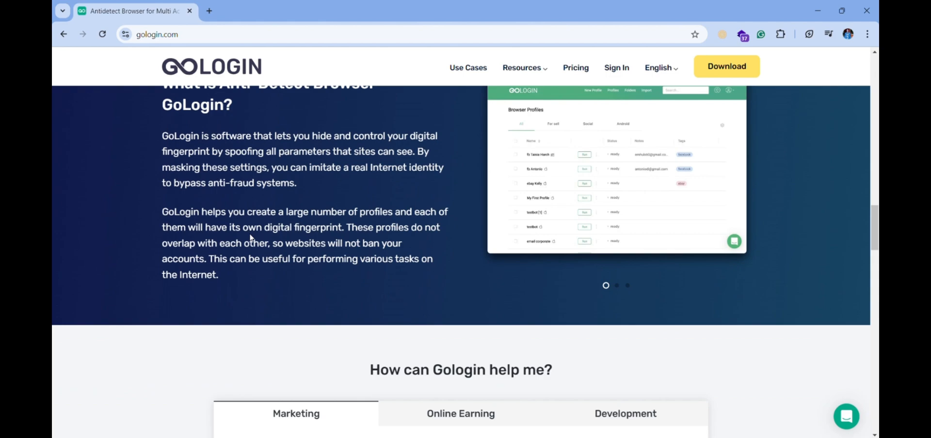
scroll(down, 3)
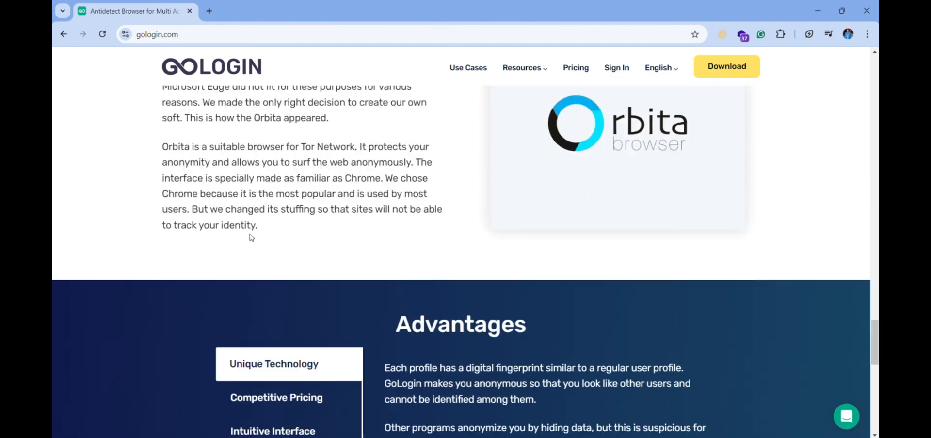
scroll(down, 3)
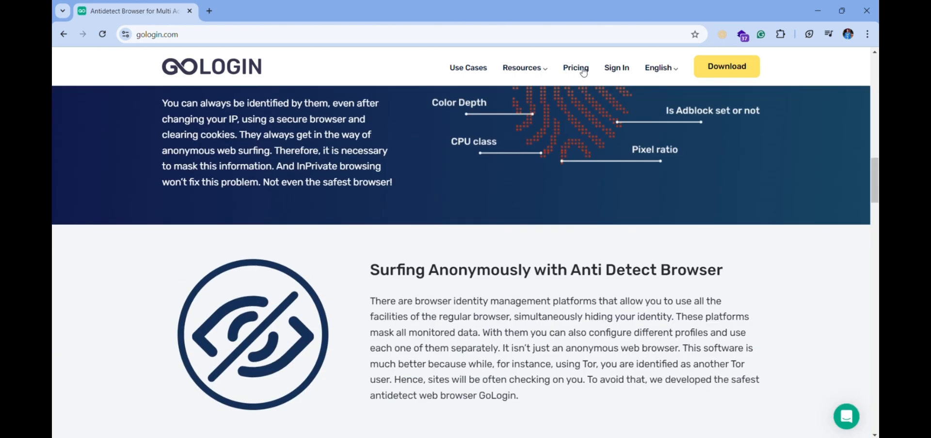
Step: Load gologin.com/pricing from the Pricing link in the top navigation
click(576, 68)
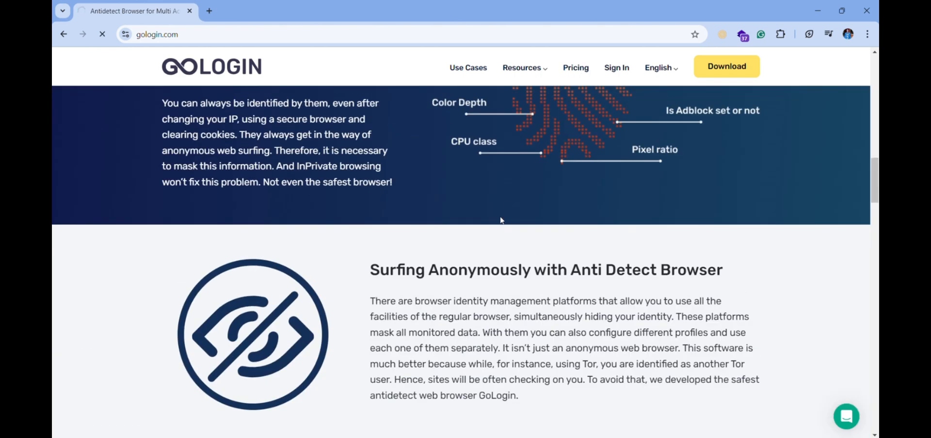
click(576, 68)
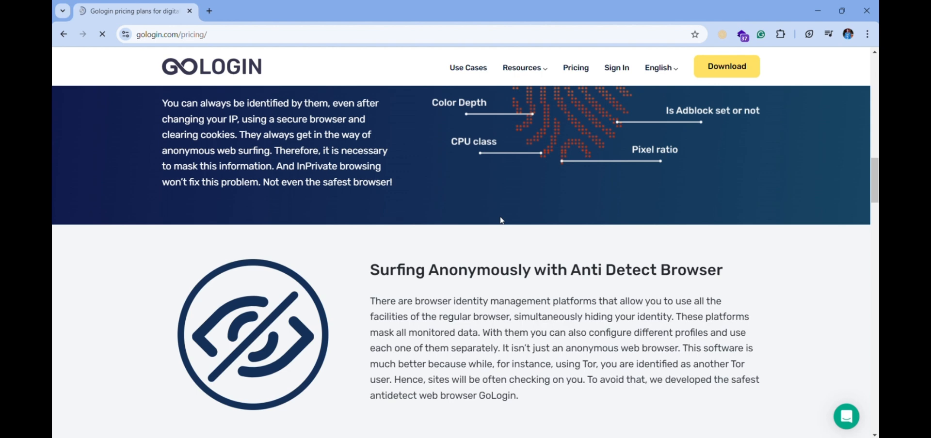